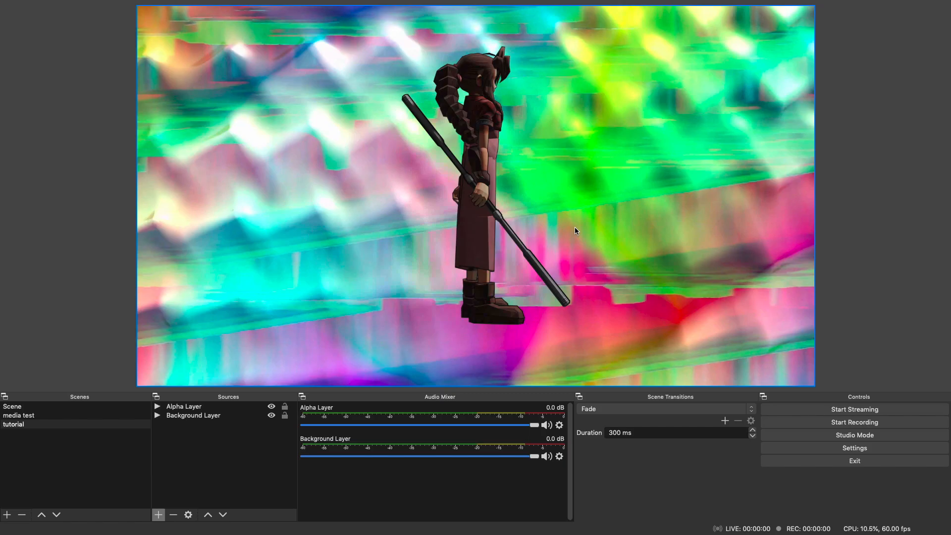
# Remove the Alpha Layer and Background Layer sources from the tutorial scene
pyautogui.rightClick(193, 415)
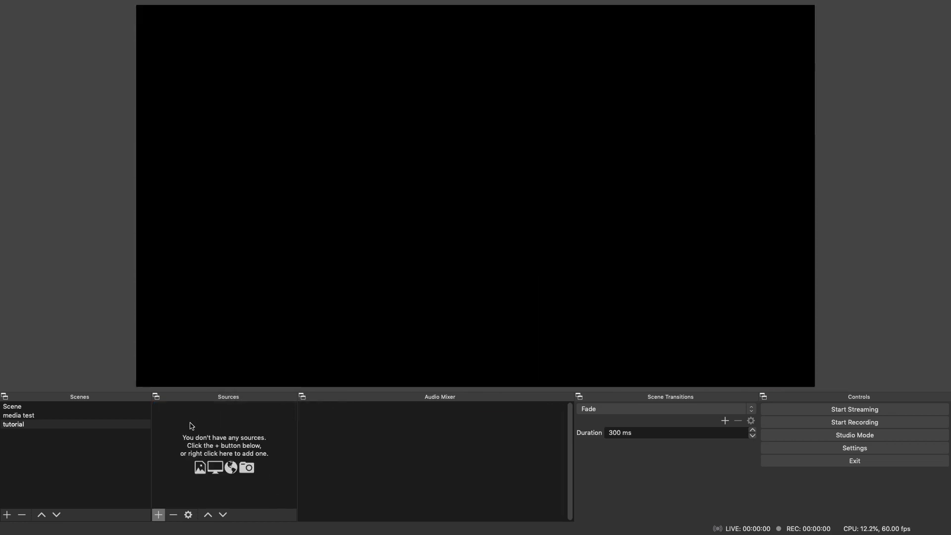
# Create a new Media Source named Alpha Layer in the tutorial scene
pyautogui.rightClick(190, 425)
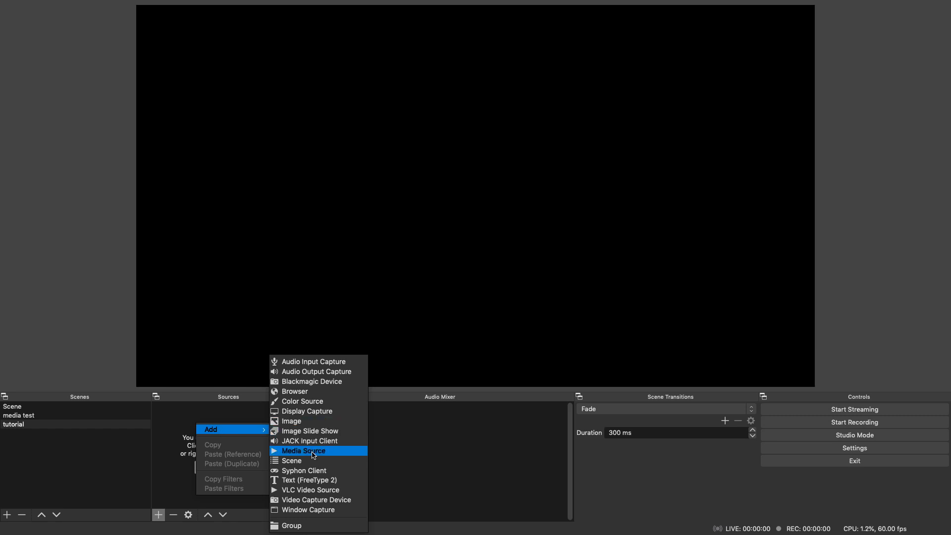
pyautogui.click(303, 450)
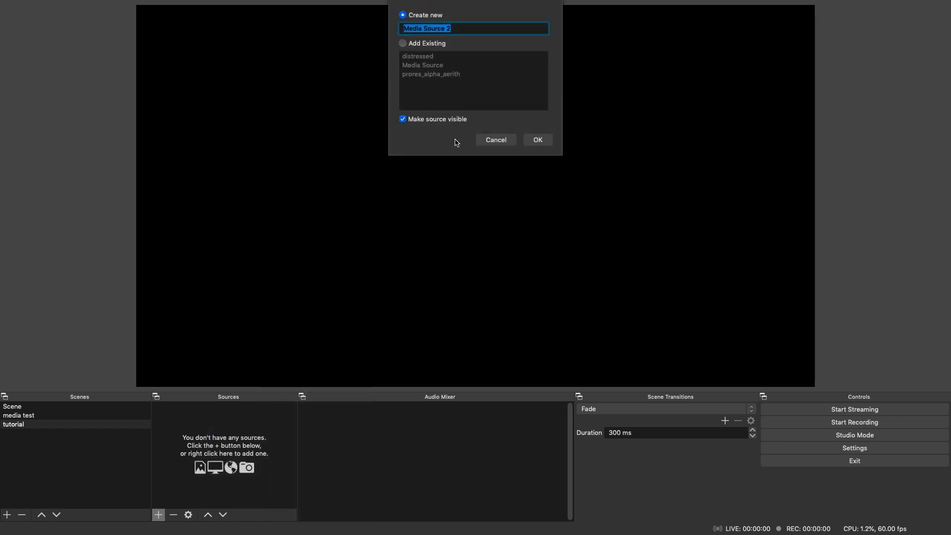
pyautogui.write('Ai')
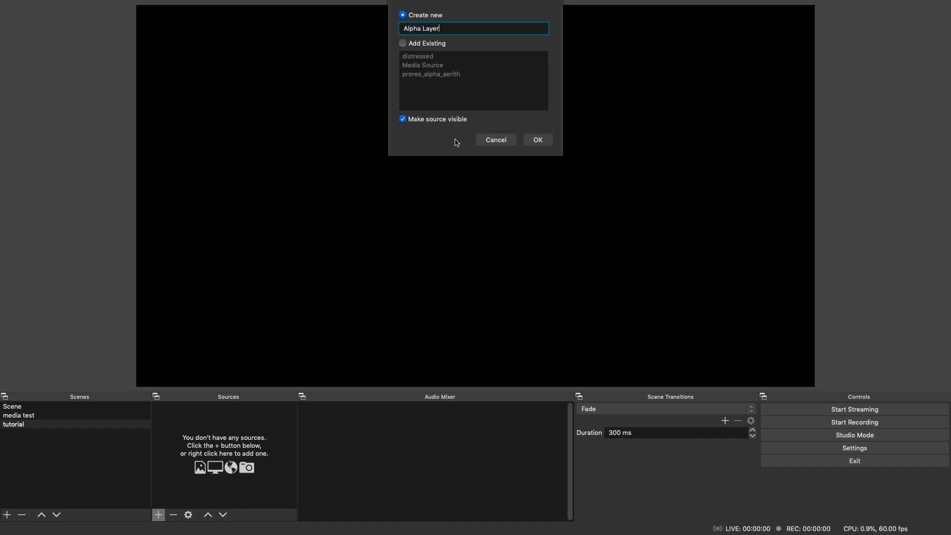
pyautogui.click(536, 140)
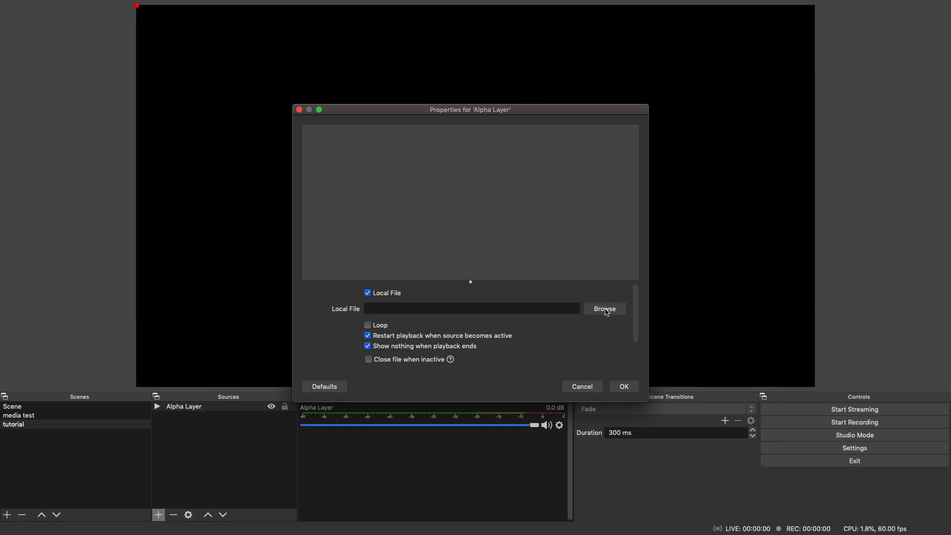
# Point Alpha Layer at ff7_aerith_low_poly_alpha_prores.mov with Loop enabled and save
pyautogui.click(604, 309)
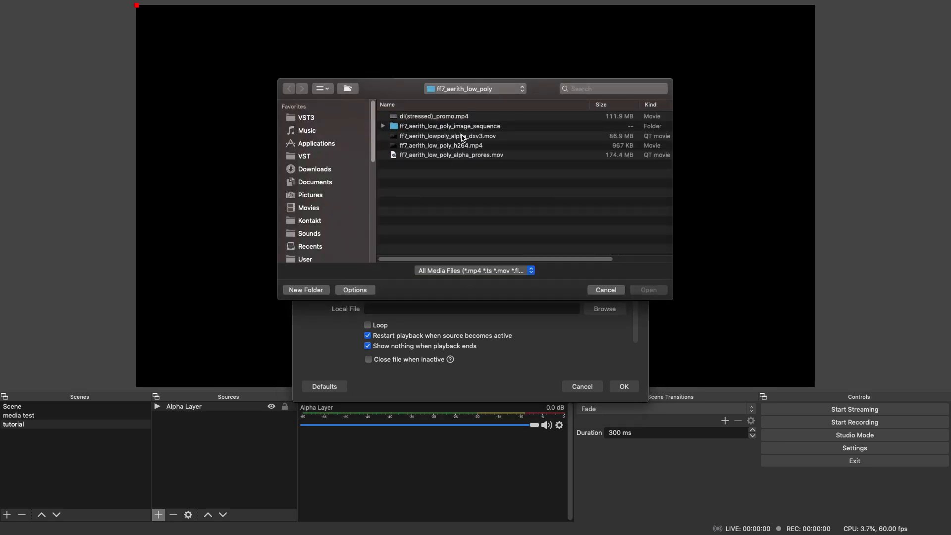
pyautogui.moveTo(472, 159)
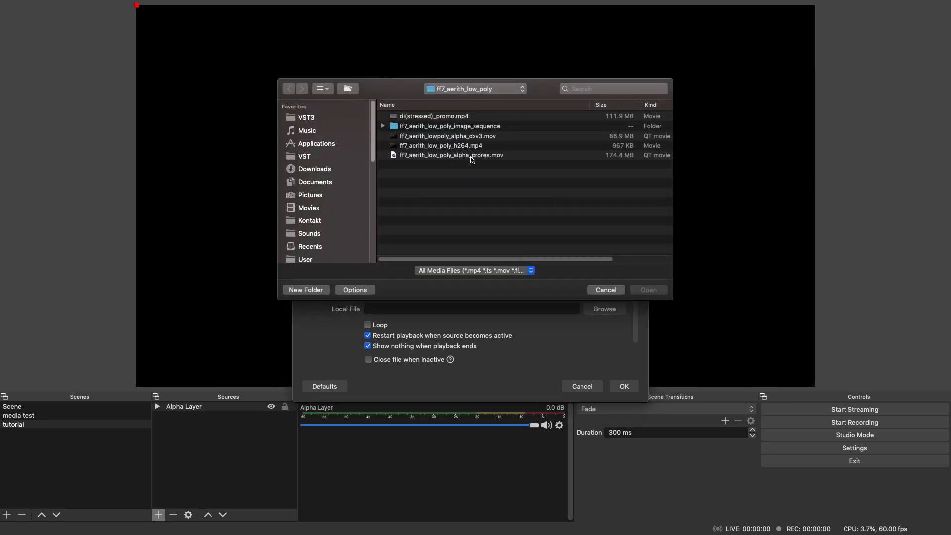
pyautogui.click(647, 289)
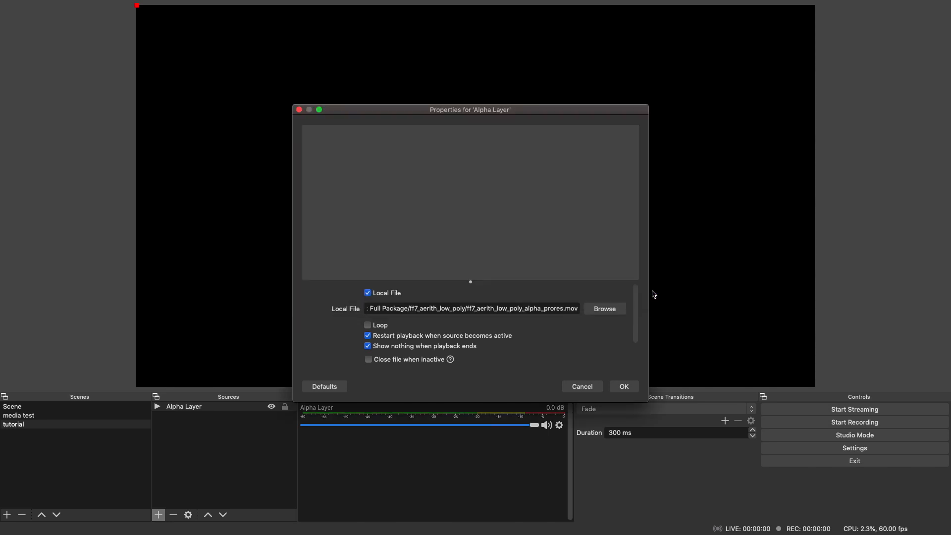
pyautogui.click(367, 325)
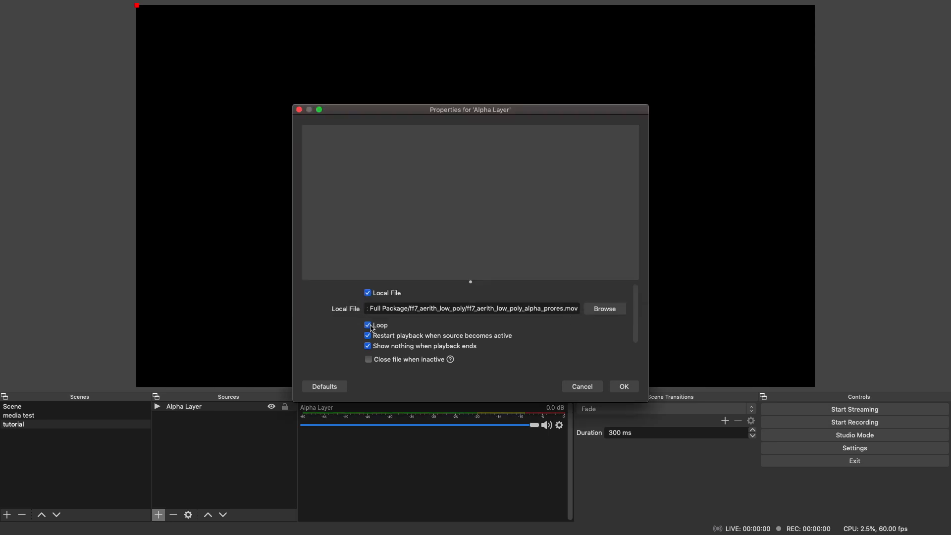
pyautogui.click(623, 386)
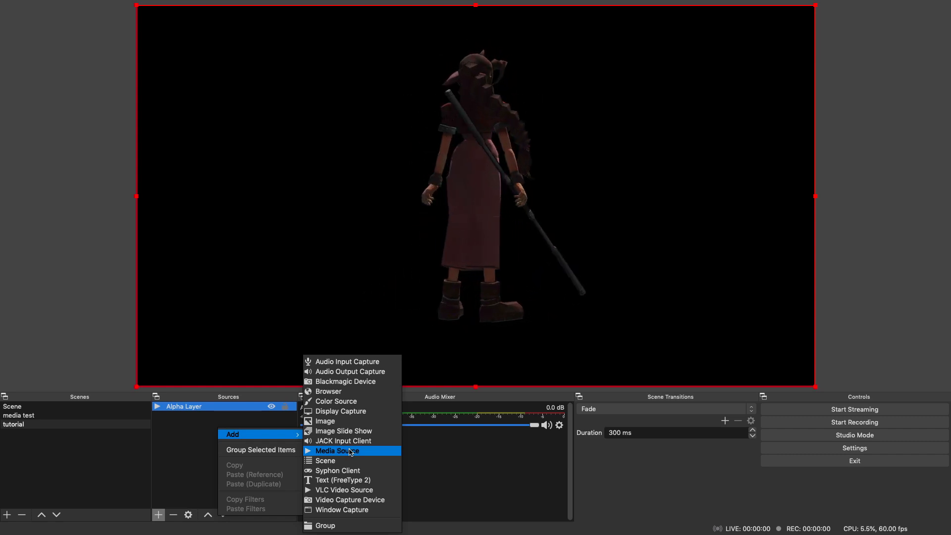
# Create a looping Media Source named Background playing di(stressed)_promo.mp4
pyautogui.click(339, 451)
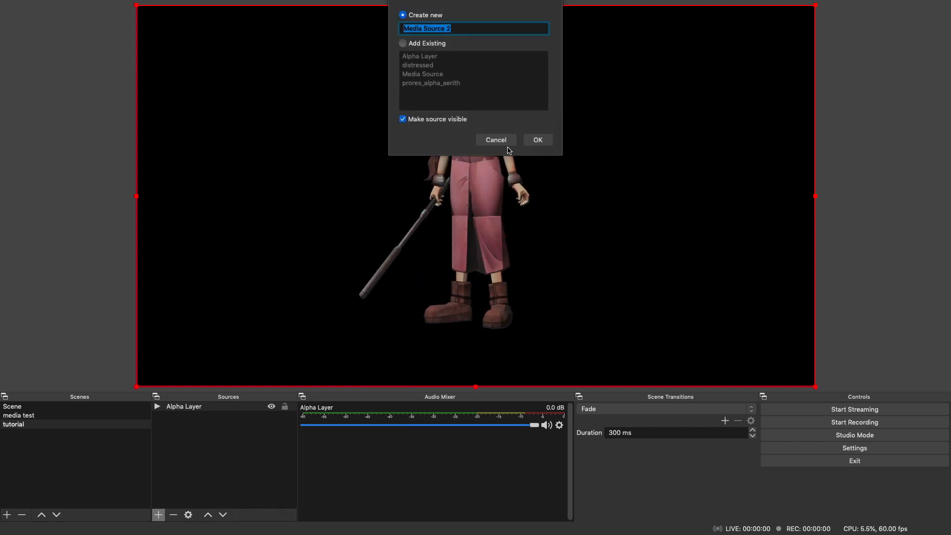
pyautogui.write('Background')
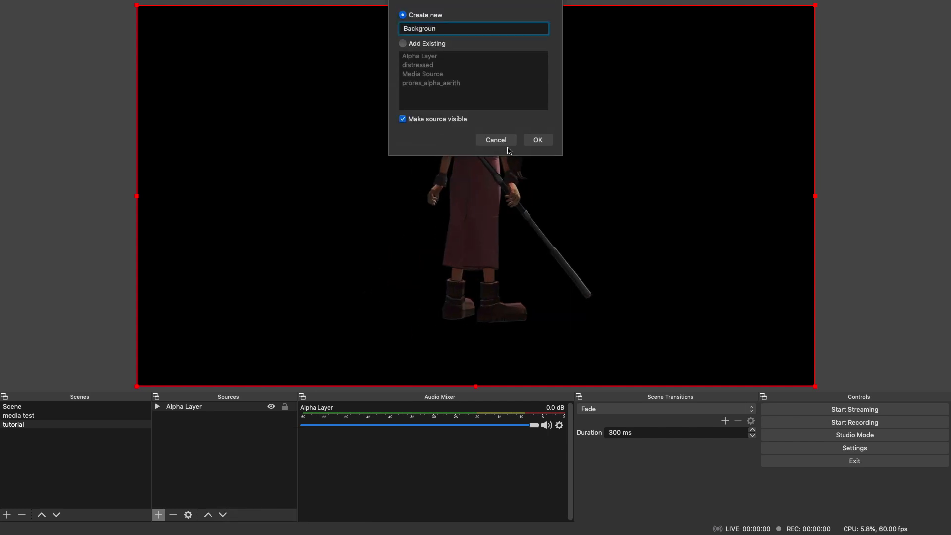
pyautogui.click(536, 140)
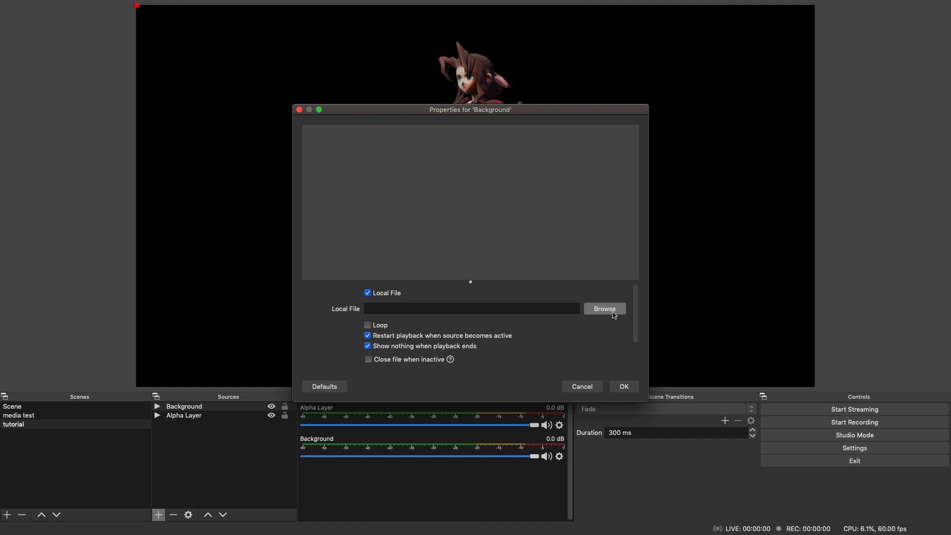
pyautogui.click(603, 308)
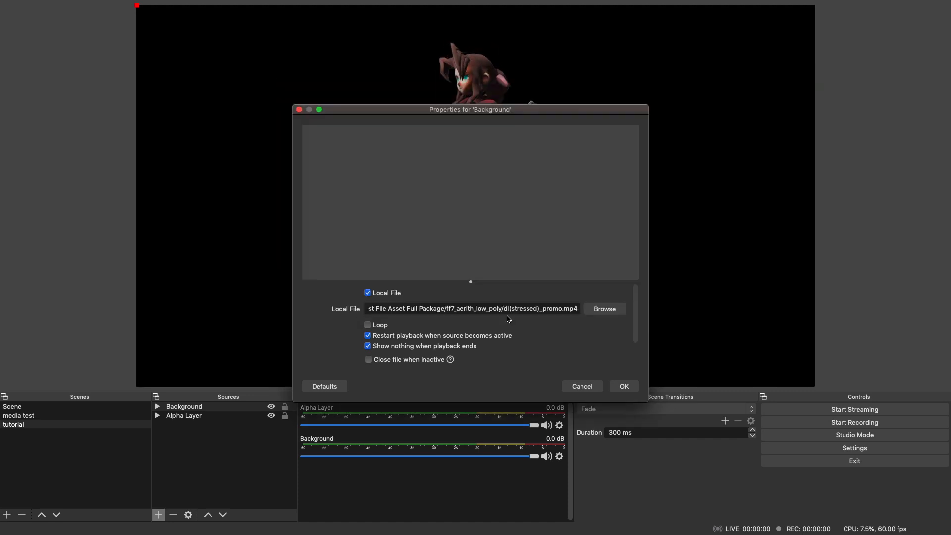
pyautogui.click(367, 324)
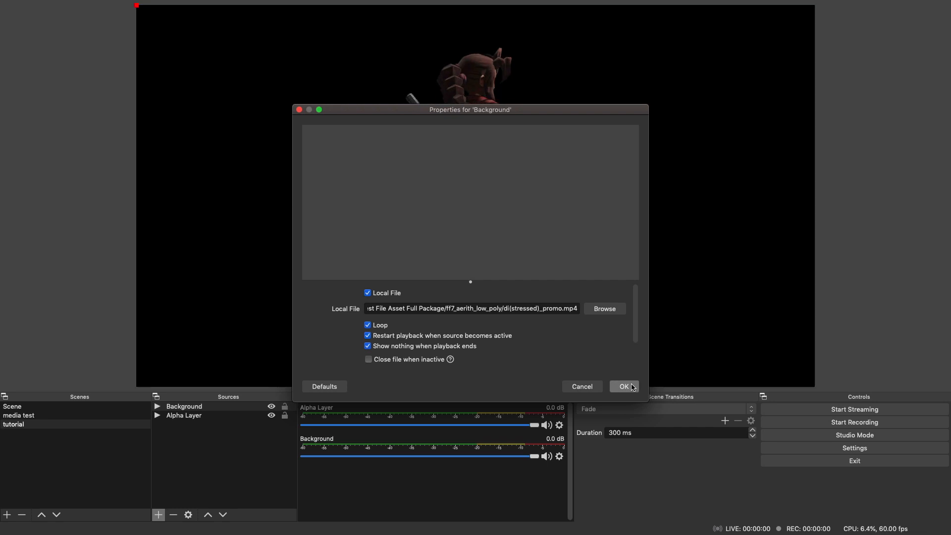
pyautogui.click(623, 386)
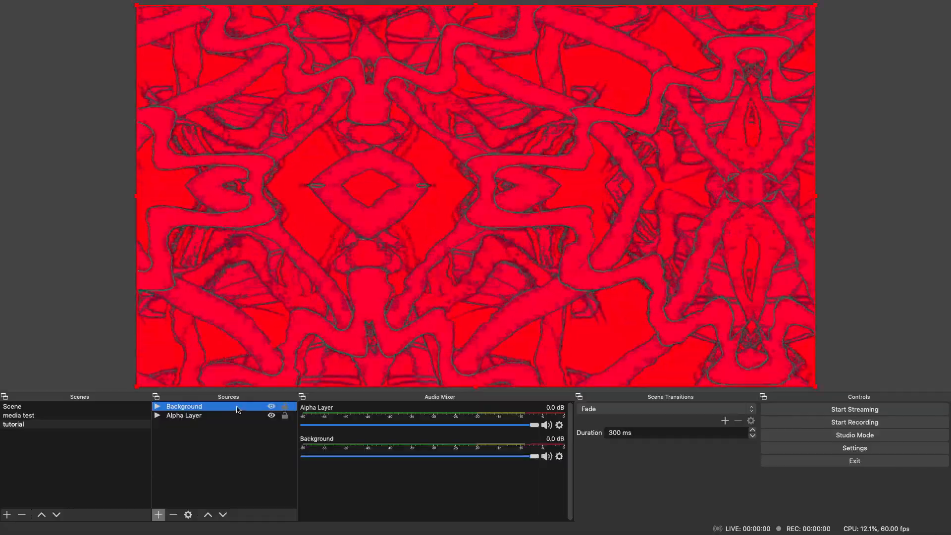
# Move Alpha Layer above Background in the Sources list
pyautogui.click(183, 416)
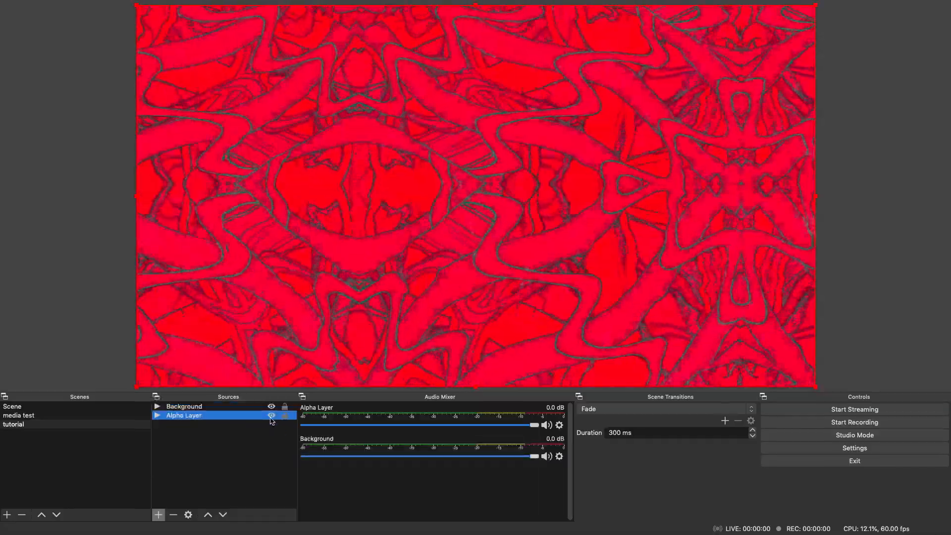
pyautogui.click(183, 405)
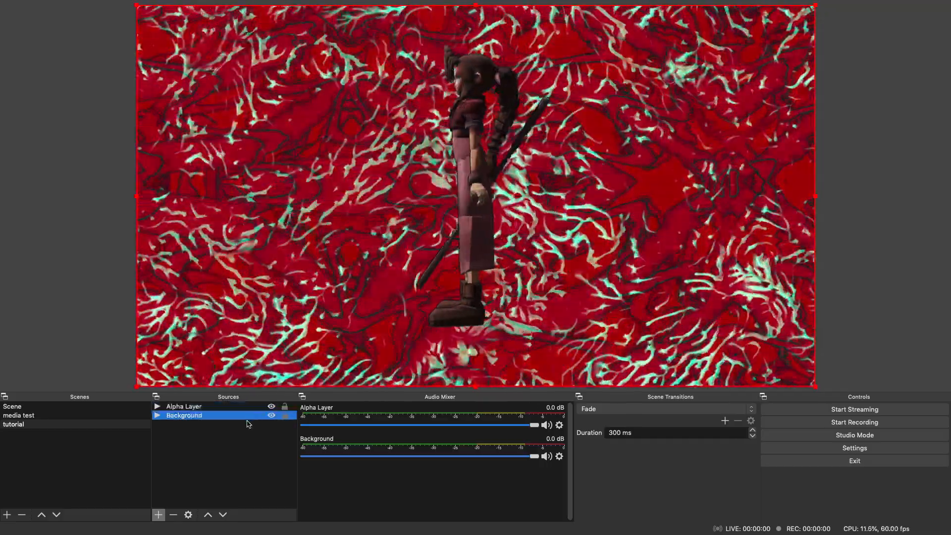
# Add a Video Capture Device source named Webcam with the High preset
pyautogui.rightClick(184, 416)
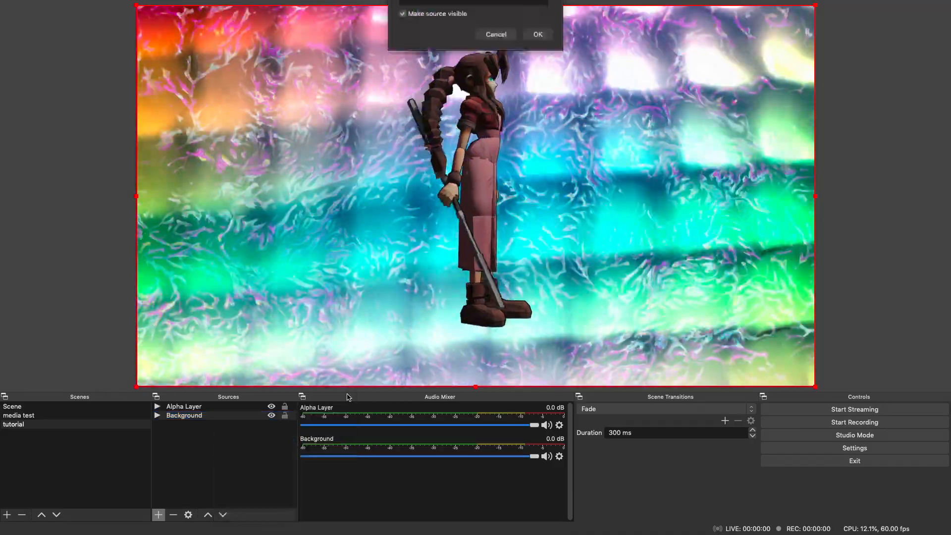
pyautogui.write('Webc')
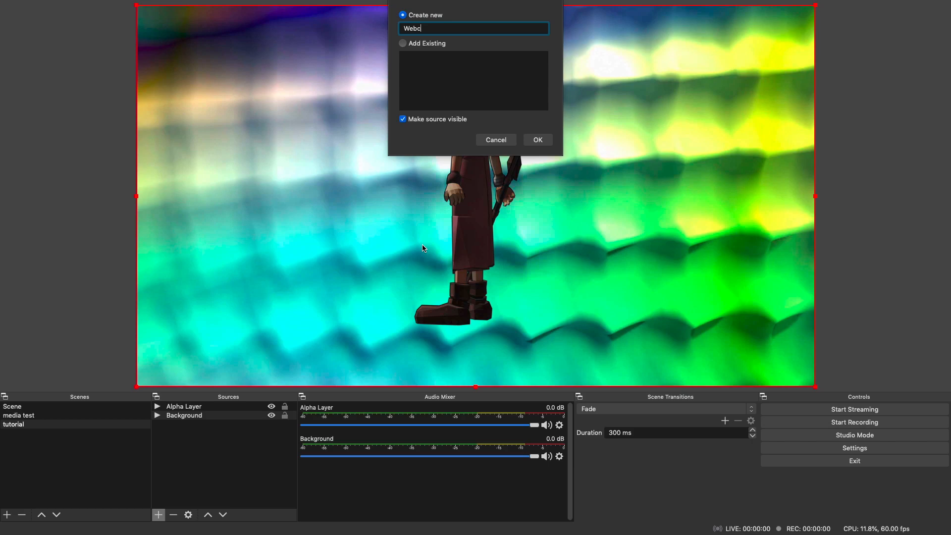
pyautogui.click(537, 140)
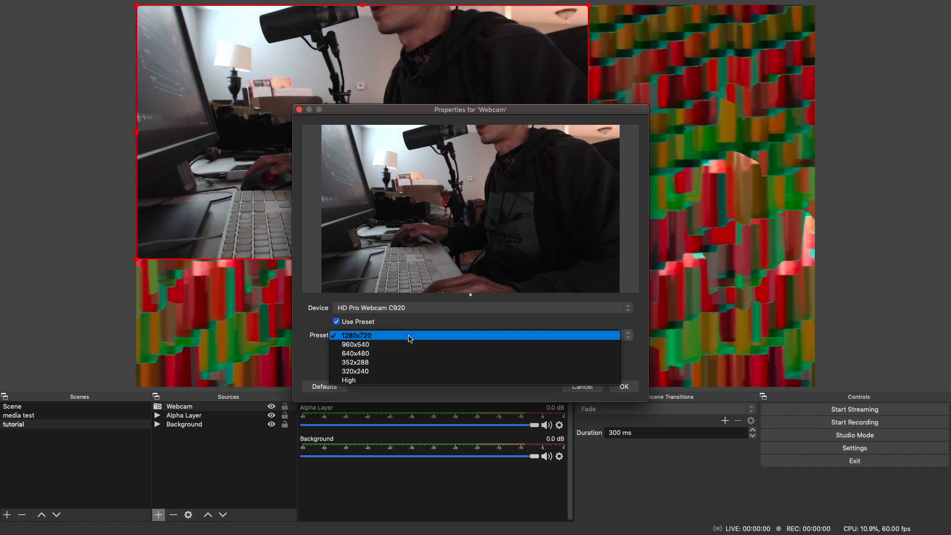
pyautogui.click(348, 380)
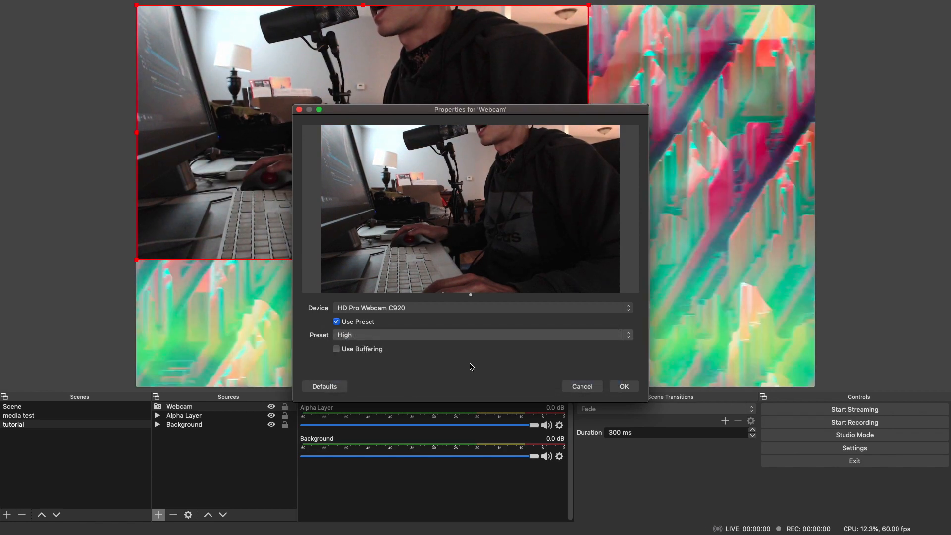
pyautogui.click(623, 387)
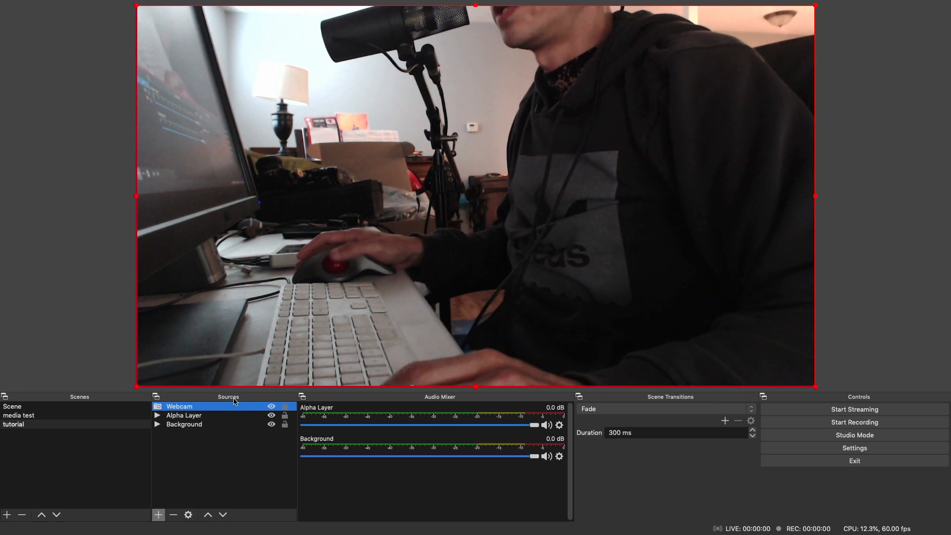
# Move Alpha Layer above Webcam at the top of the Sources list
pyautogui.click(183, 415)
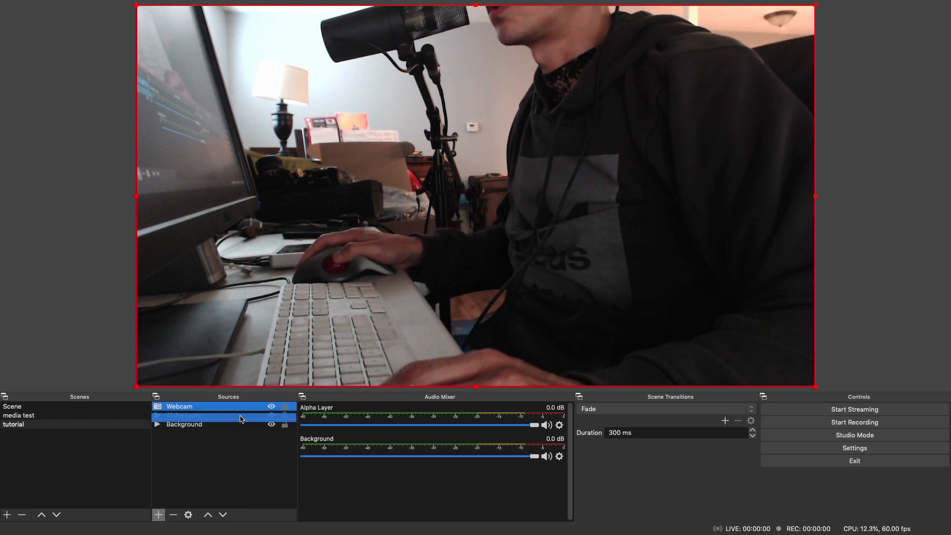
pyautogui.click(184, 407)
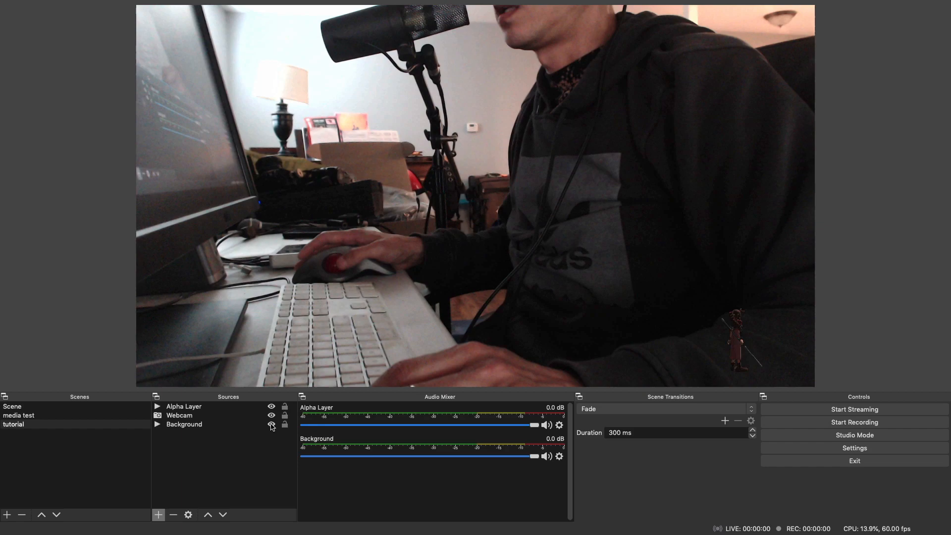
pyautogui.click(271, 406)
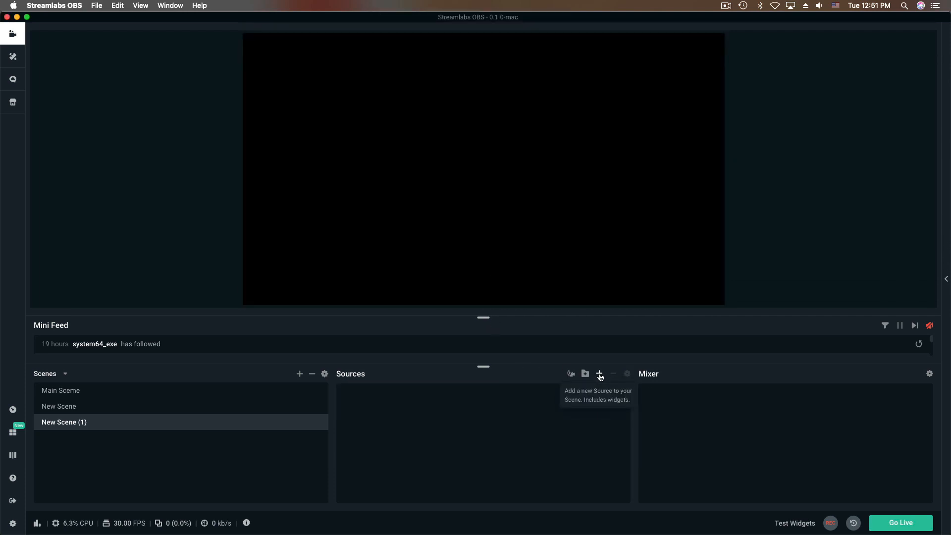
# Create a new Media Source named Alpha in the Streamlabs scene
pyautogui.click(598, 373)
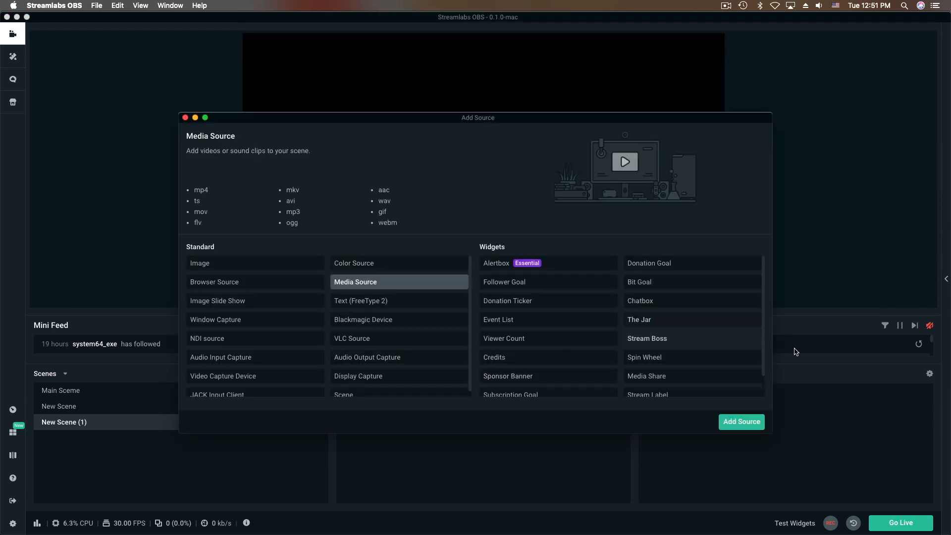
pyautogui.click(741, 422)
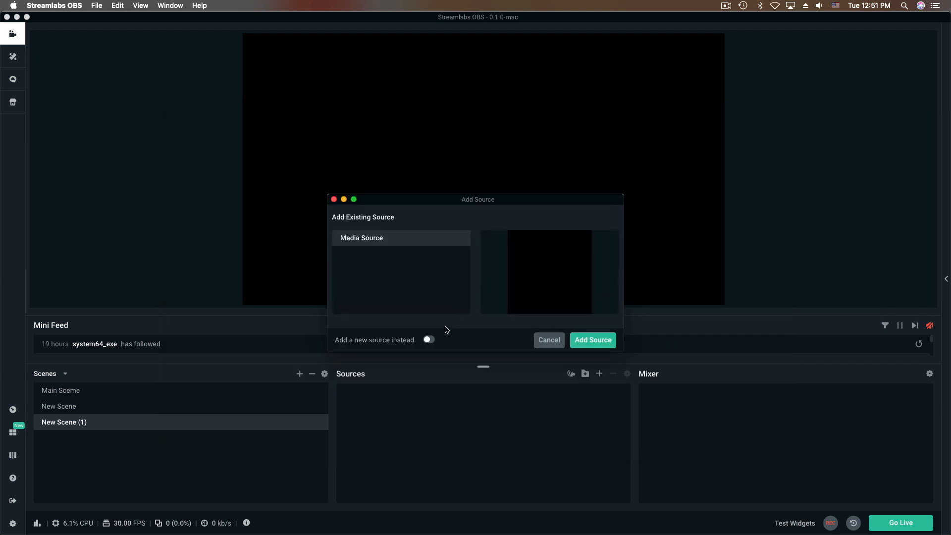
pyautogui.click(427, 339)
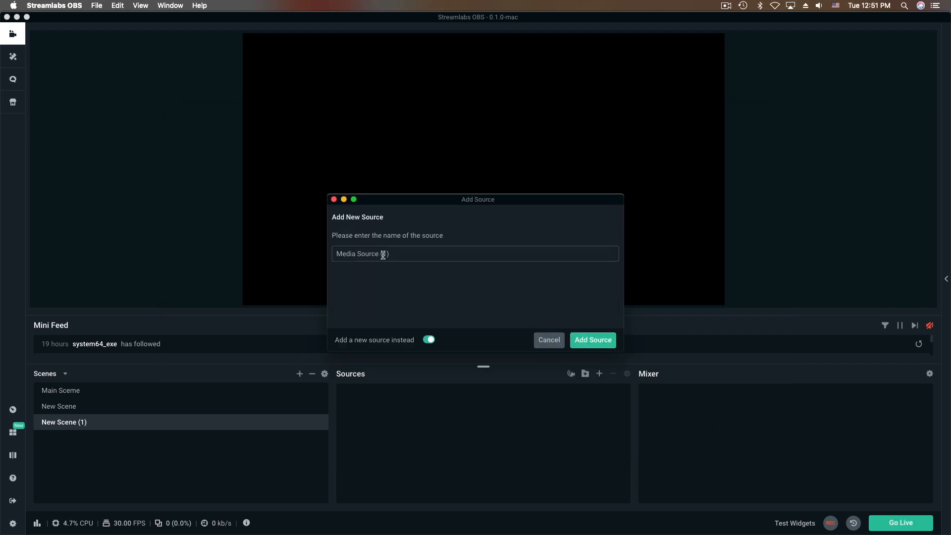
pyautogui.write('Alp')
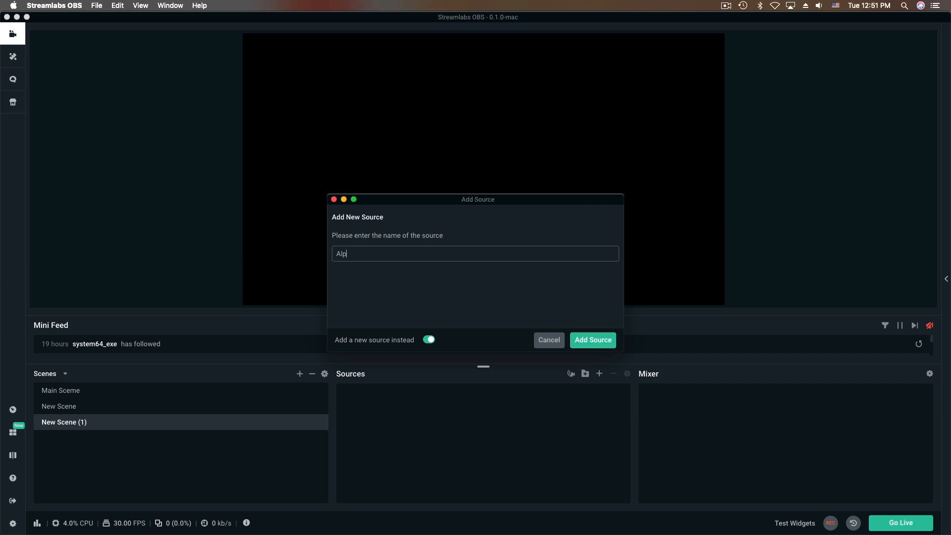
pyautogui.click(592, 340)
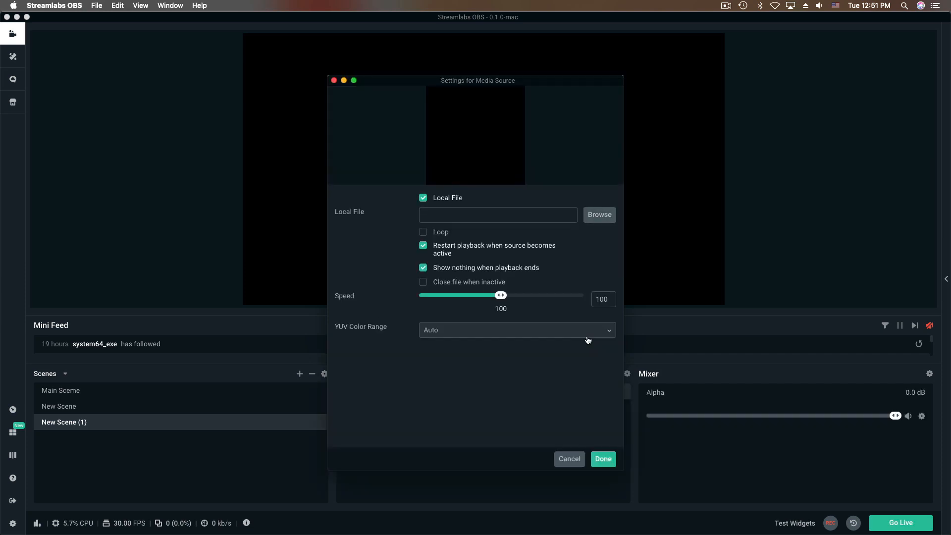
# Enable Loop and load ff7_aerith_low_poly_alpha_prores.mov into Alpha, then finish
pyautogui.click(422, 232)
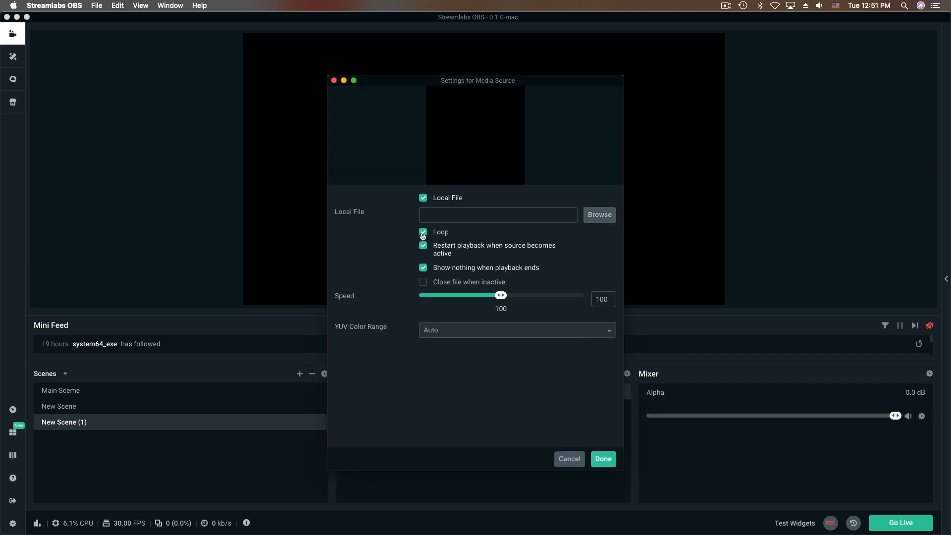
pyautogui.click(598, 214)
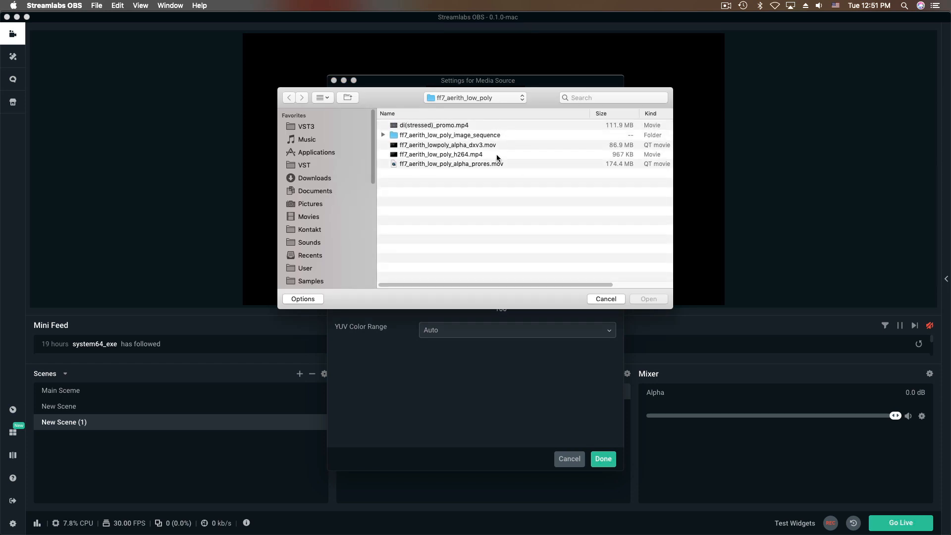
pyautogui.click(451, 164)
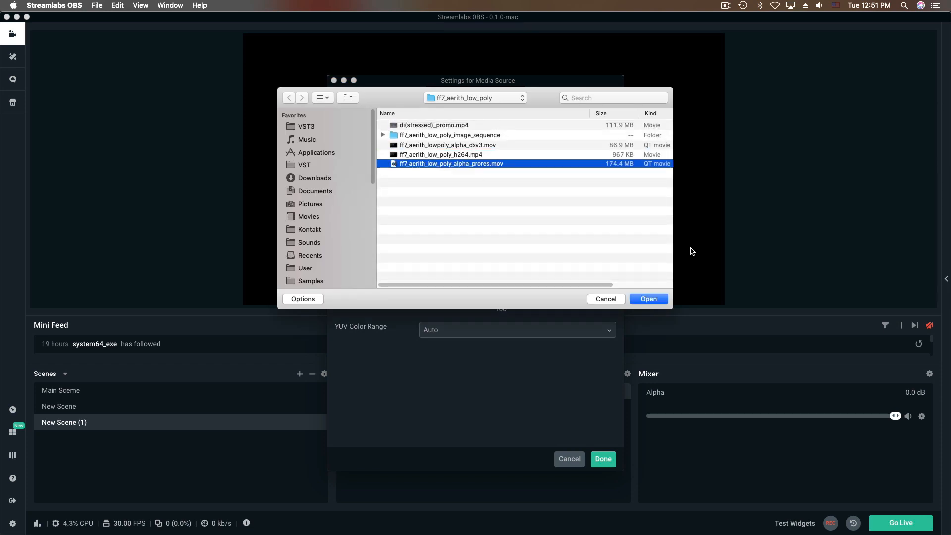
pyautogui.click(648, 298)
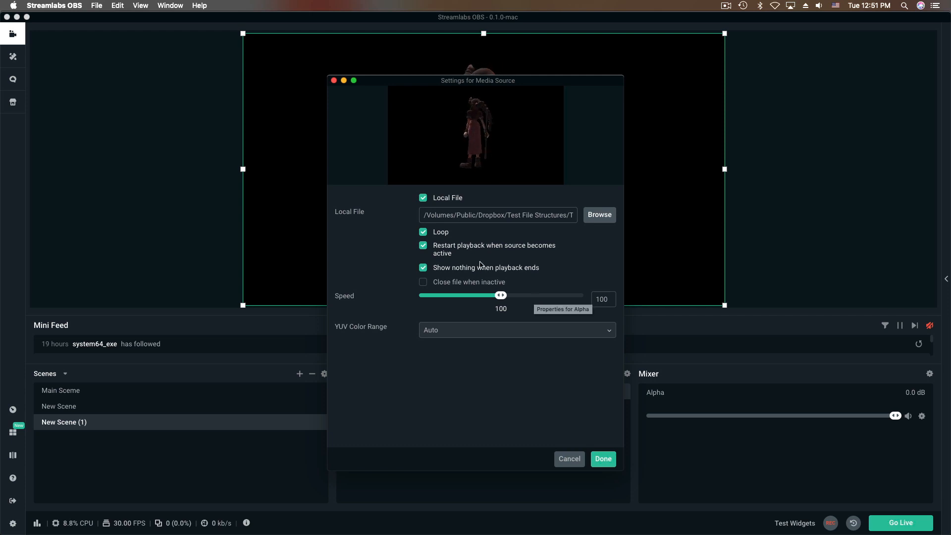
pyautogui.click(602, 459)
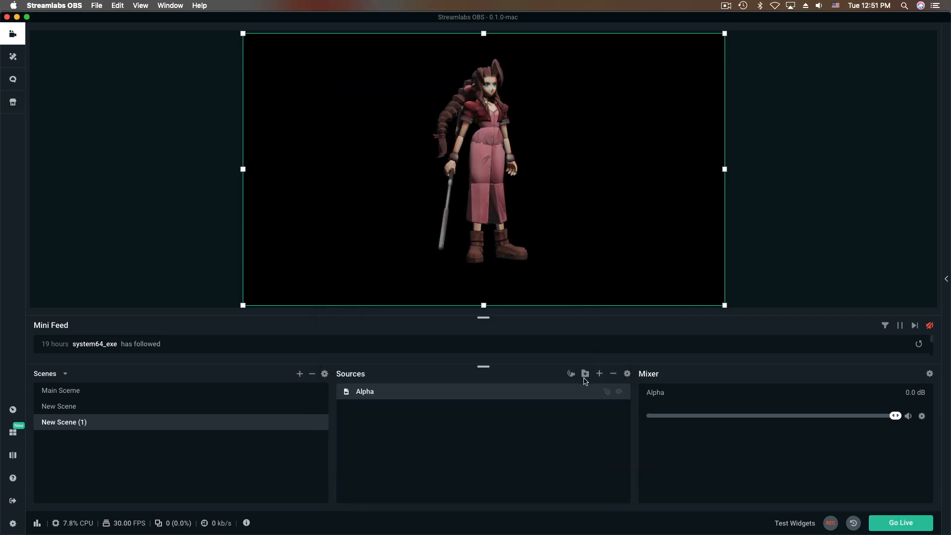
# Create a new Media Source named Background in the Streamlabs scene
pyautogui.click(600, 374)
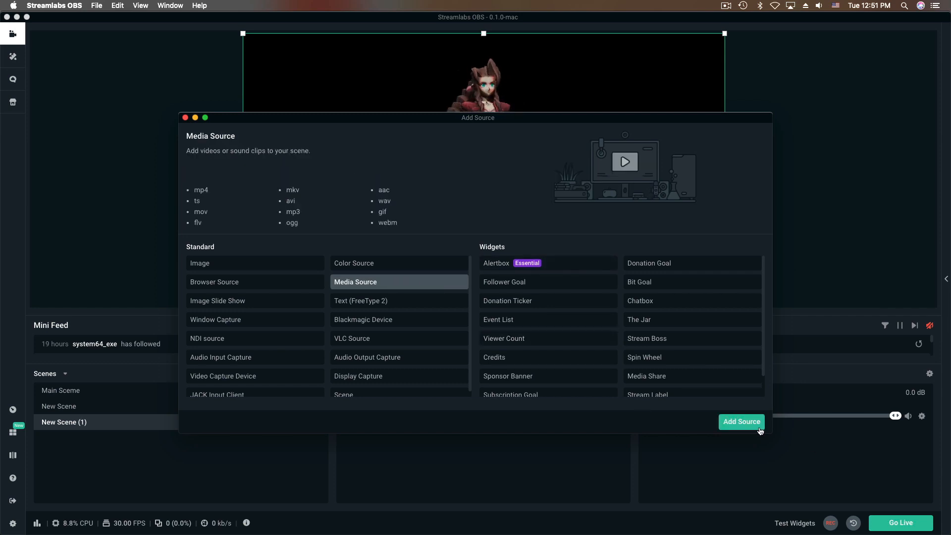
pyautogui.click(741, 421)
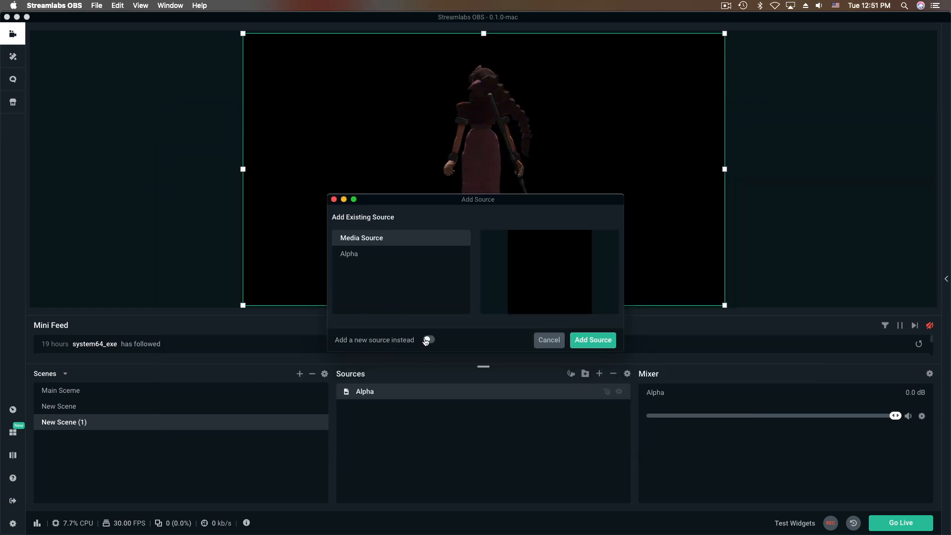
pyautogui.click(428, 340)
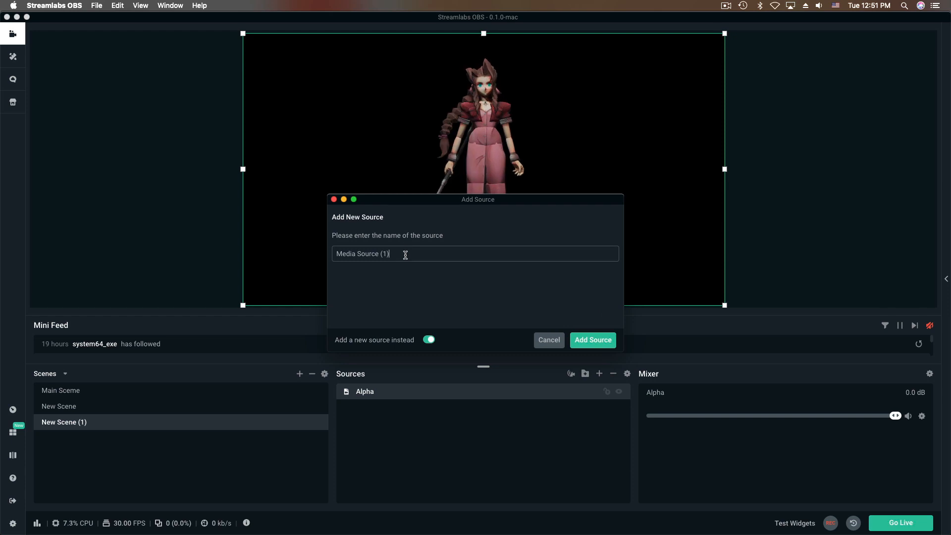
pyautogui.write('Background')
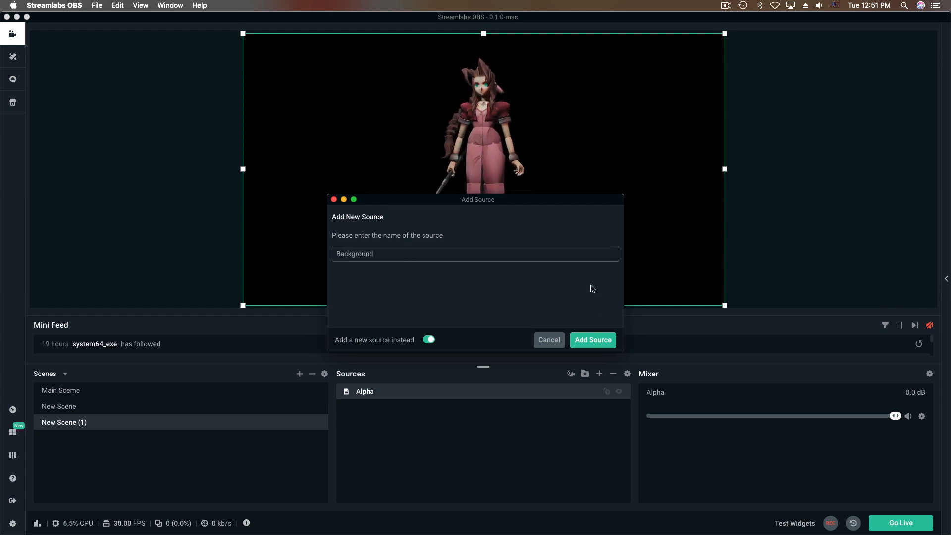
pyautogui.click(591, 340)
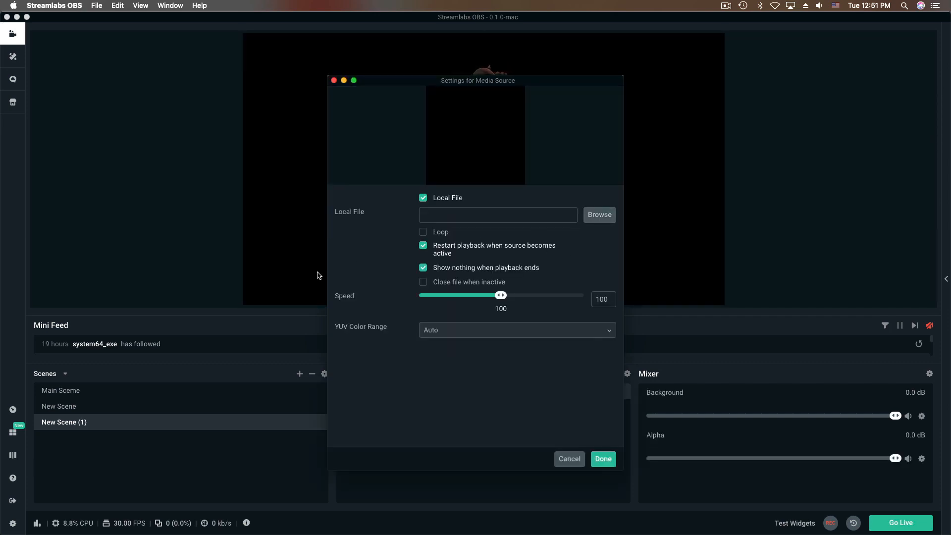
# Enable Loop and load di(stressed)_promo.mp4 into Background, then finish
pyautogui.click(423, 232)
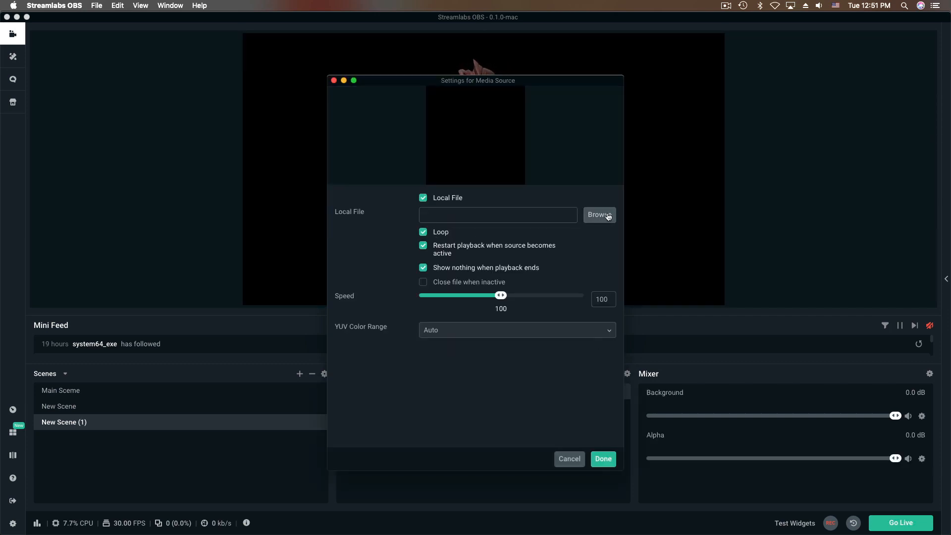
pyautogui.click(598, 214)
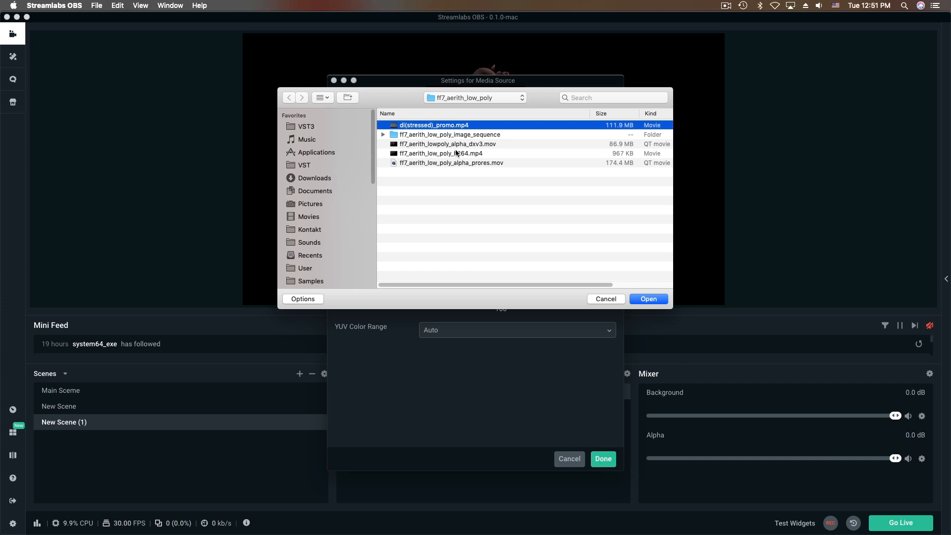
pyautogui.click(647, 298)
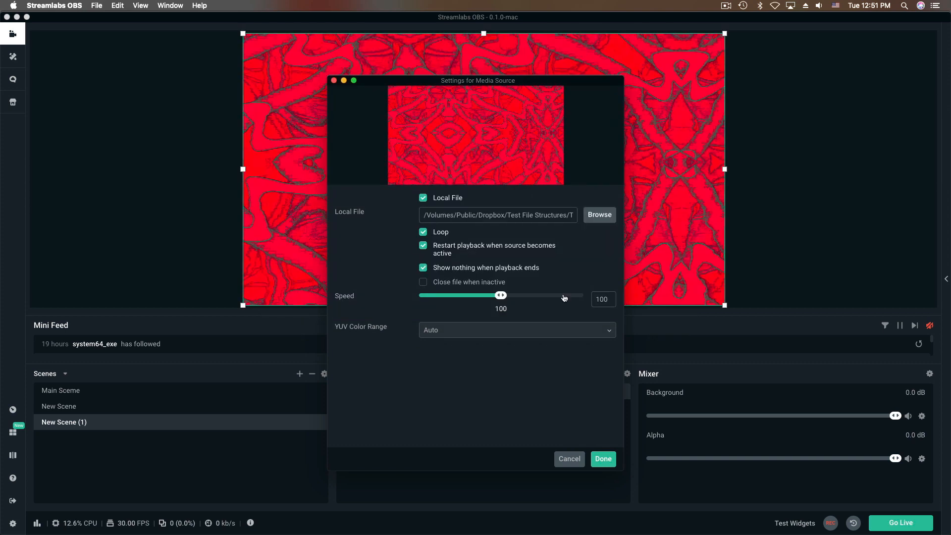
pyautogui.click(602, 459)
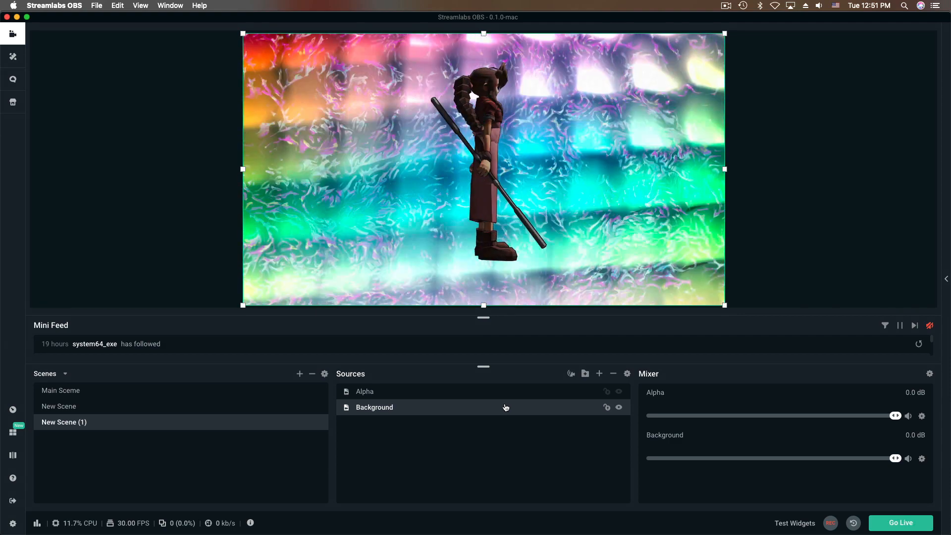
# Add a Video Capture Device source using the HD Pro Webcam C920 at the High preset
pyautogui.click(599, 373)
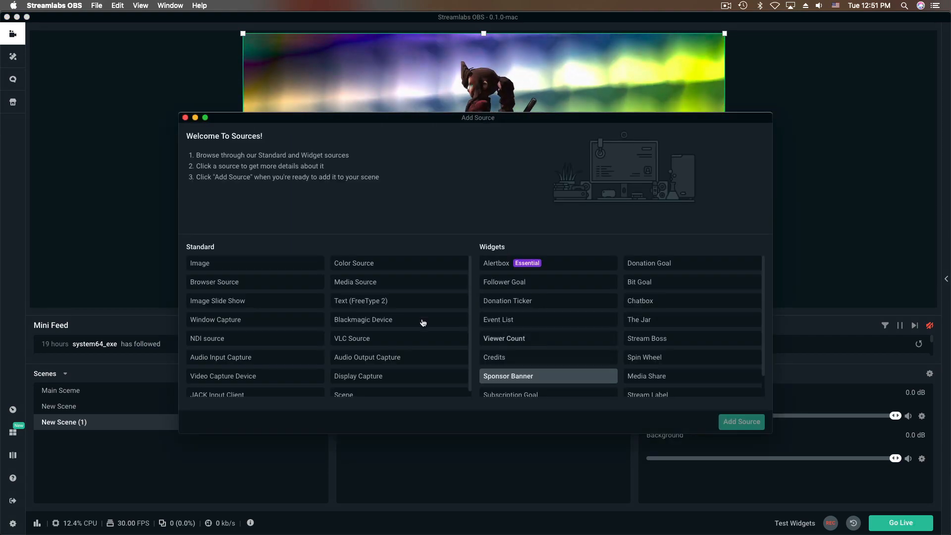
pyautogui.click(222, 376)
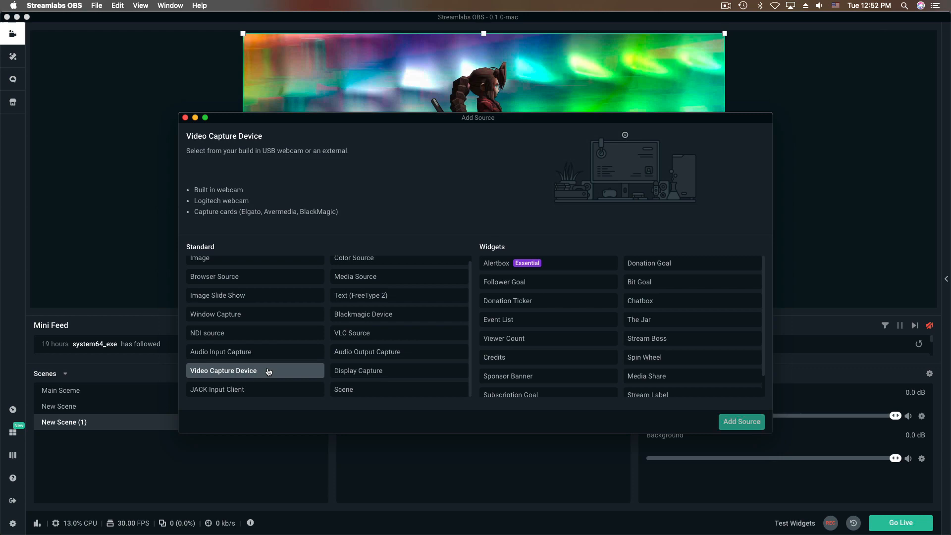
pyautogui.click(741, 421)
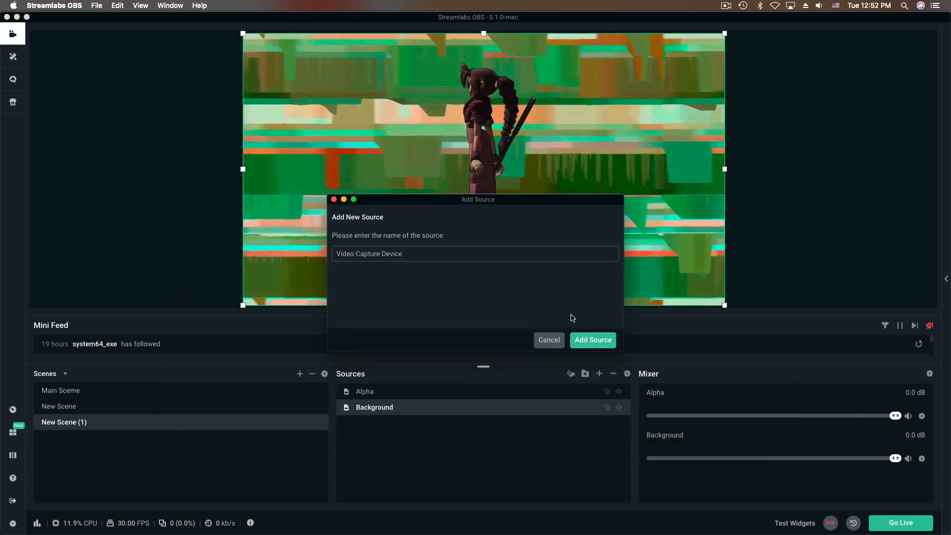
pyautogui.click(592, 339)
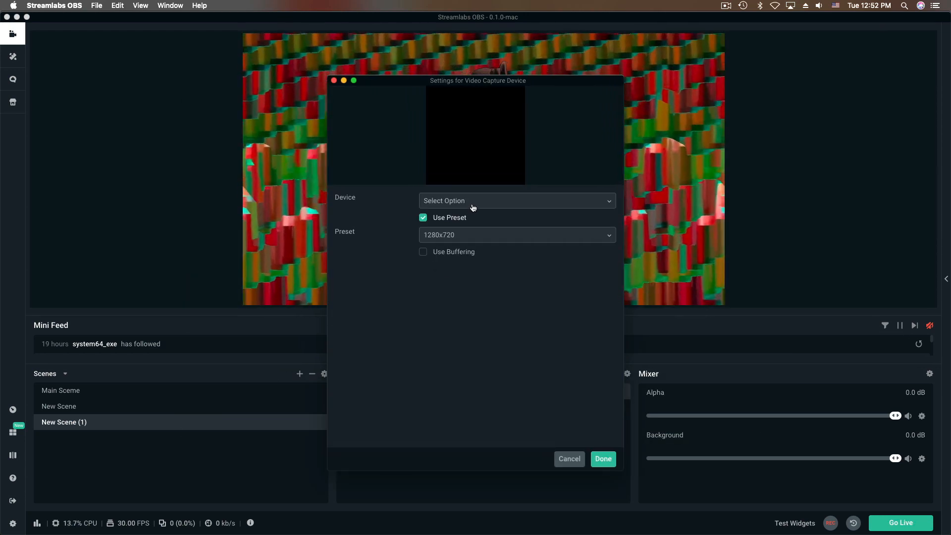
pyautogui.click(516, 200)
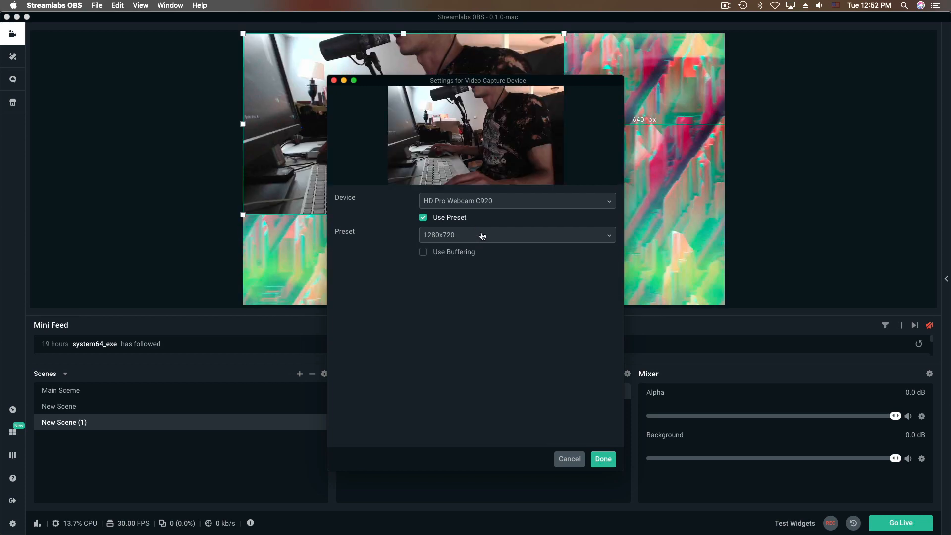
pyautogui.click(516, 234)
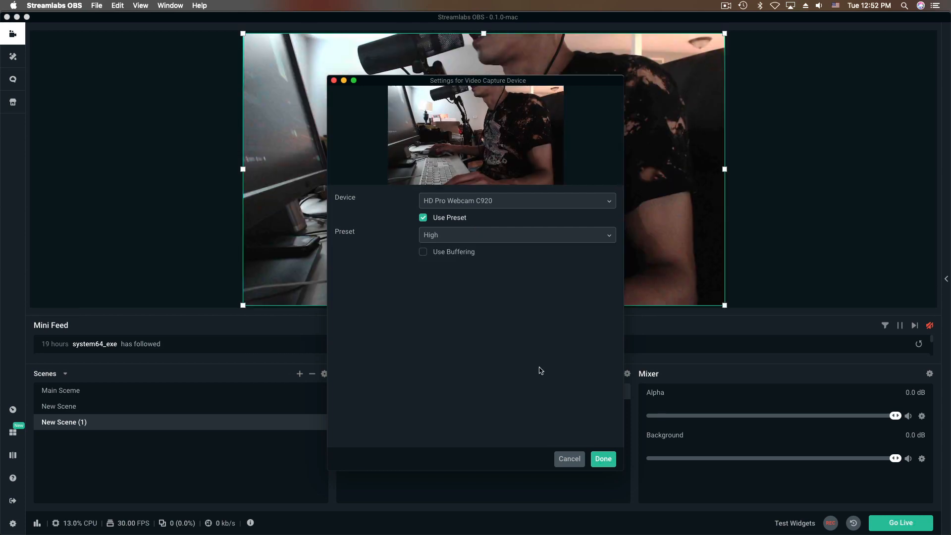
pyautogui.click(602, 458)
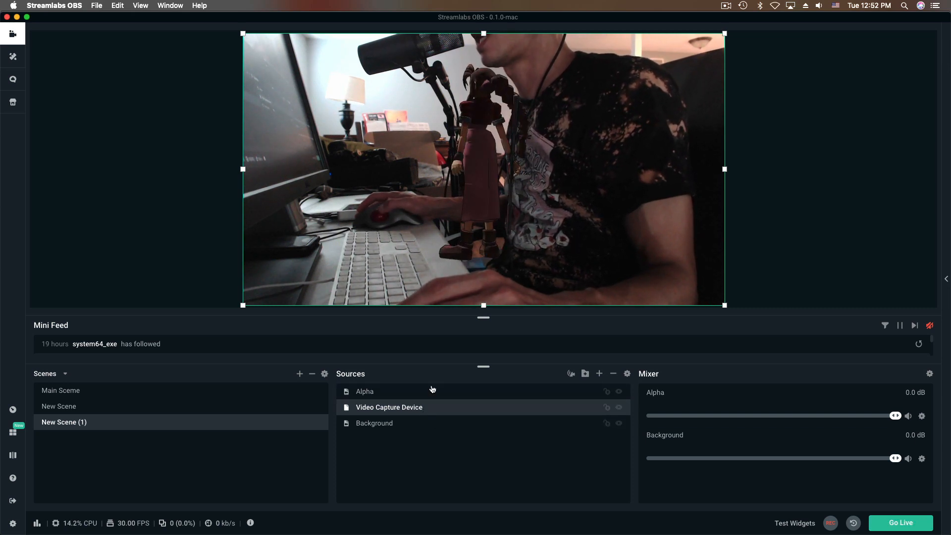
# Scale the Alpha character down to a small figure in the lower-left corner
pyautogui.click(364, 391)
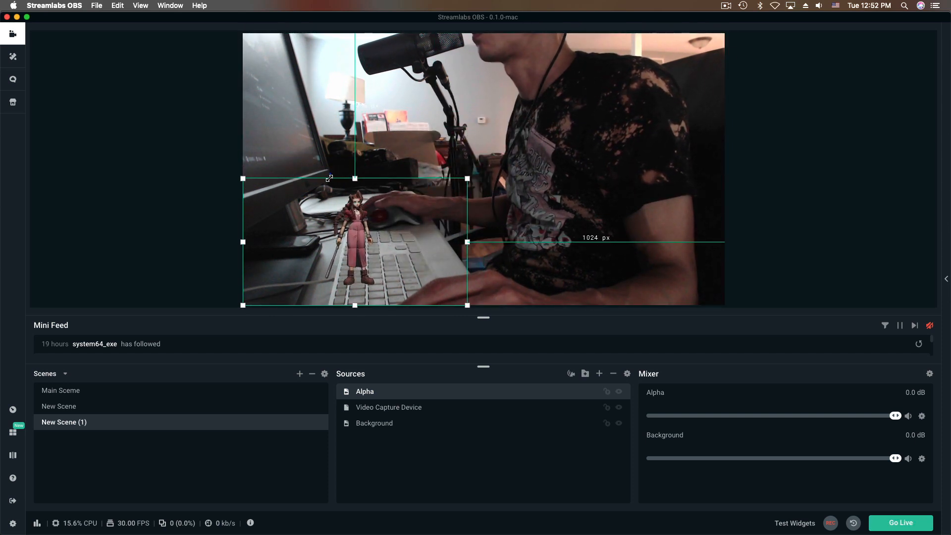
pyautogui.moveTo(467, 242); pyautogui.dragTo(394, 262)
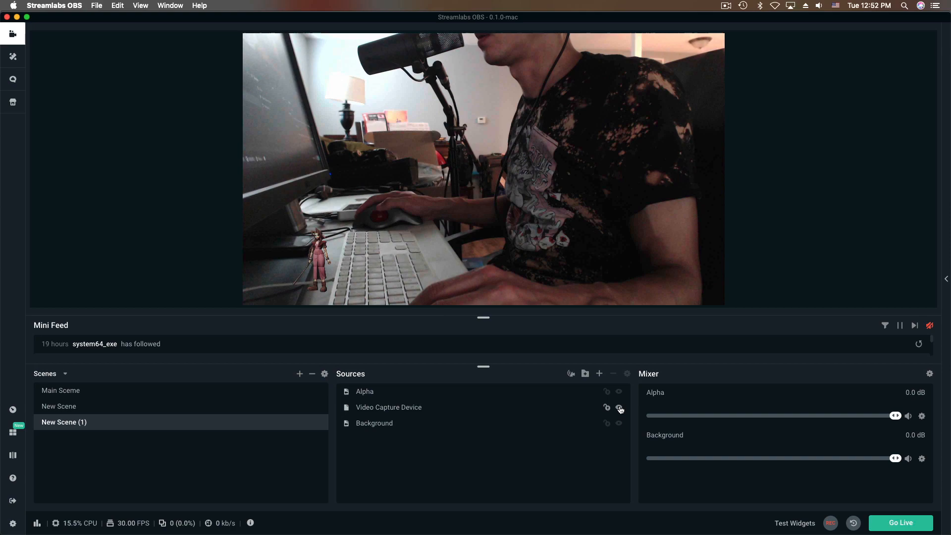
# Hide the Video Capture Device, then enlarge the Alpha character and centre it over the glitch background
pyautogui.click(619, 408)
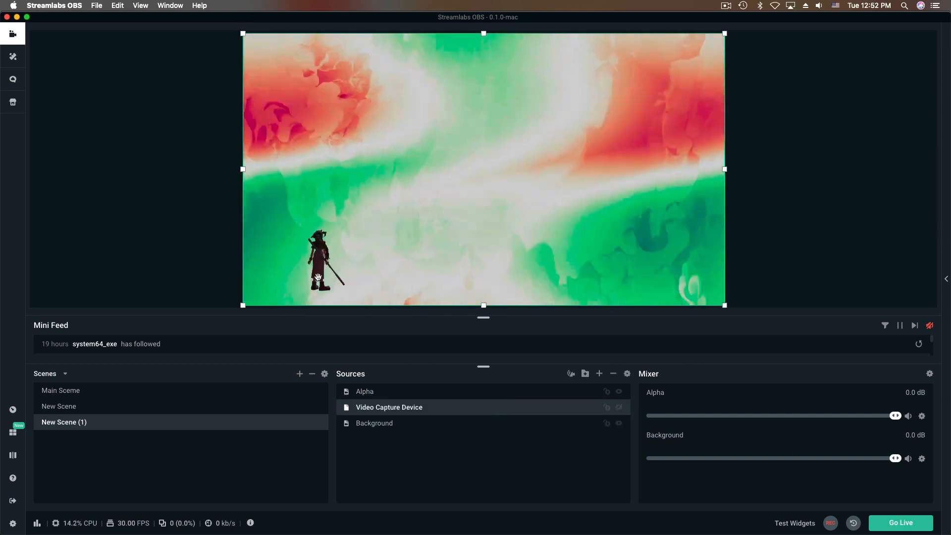
pyautogui.click(364, 391)
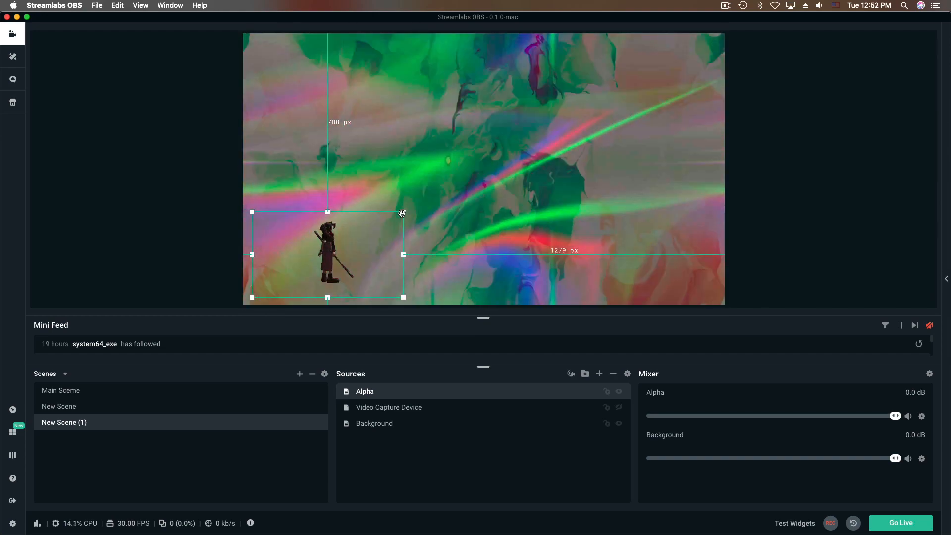
pyautogui.moveTo(327, 254); pyautogui.dragTo(476, 191)
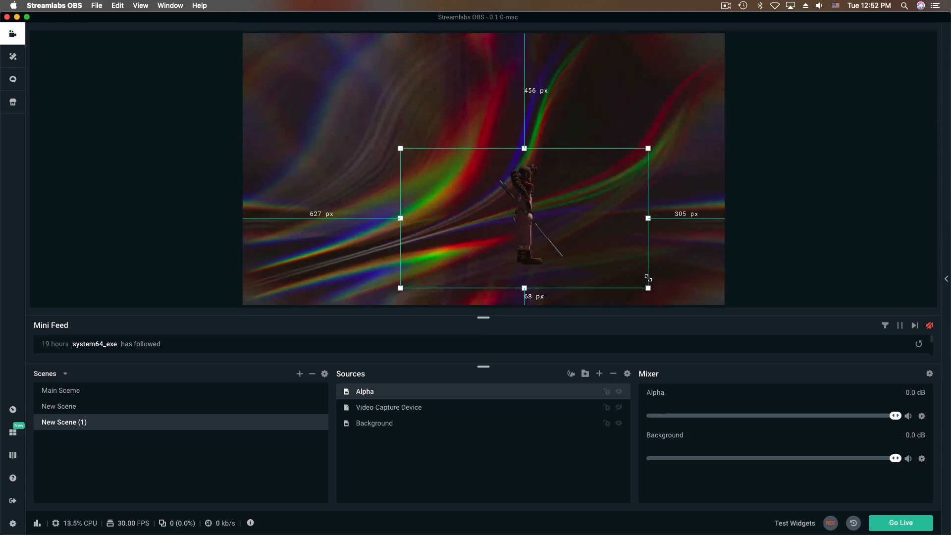
pyautogui.moveTo(648, 287); pyautogui.dragTo(602, 259)
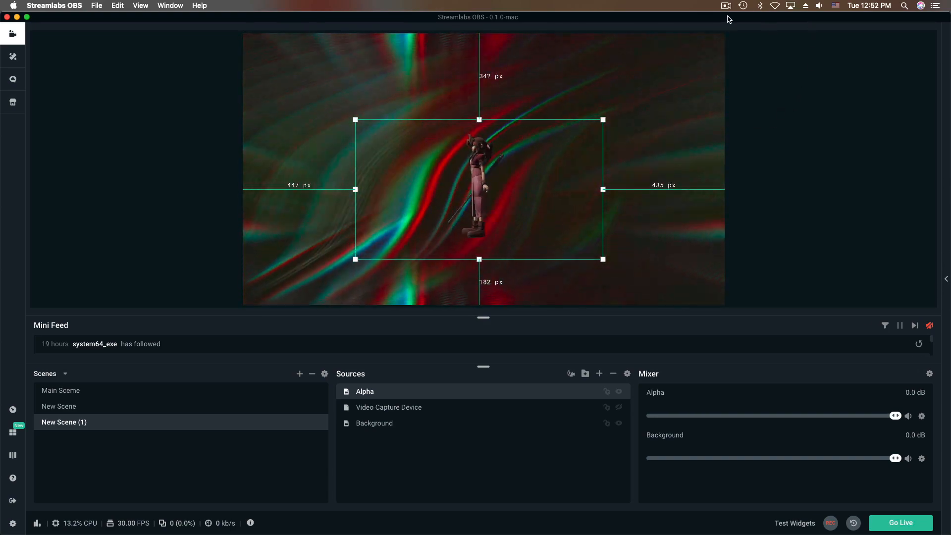